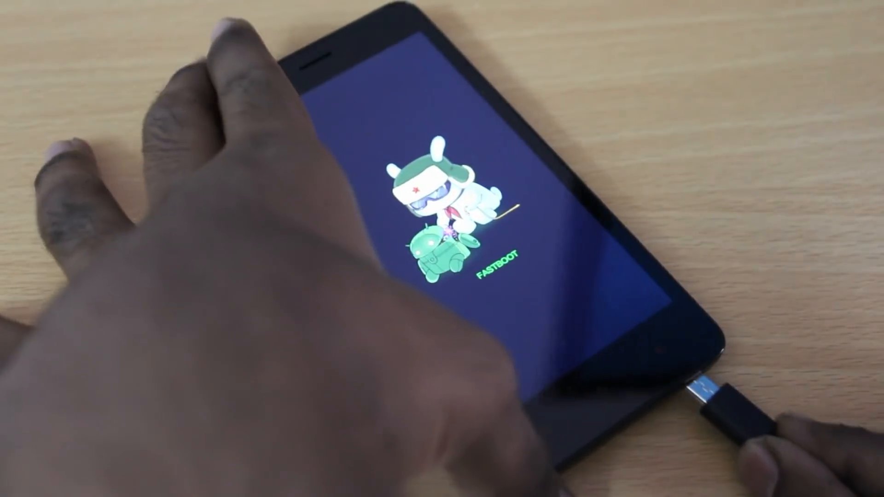
Step: With the phone in fastboot and cabled, bring up the Windows Start menu
left_click(20, 491)
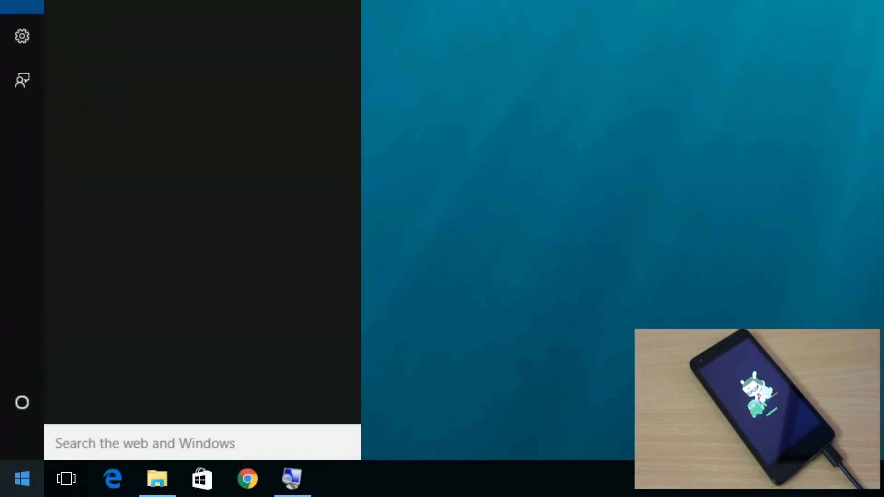
Step: Search 'mif' and run MiFlash as administrator, approving the UAC prompt
type("mif")
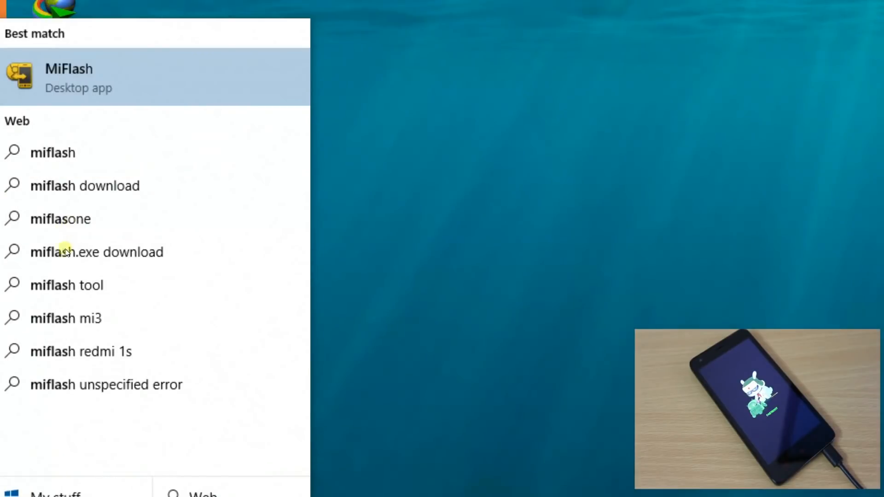
right_click(69, 78)
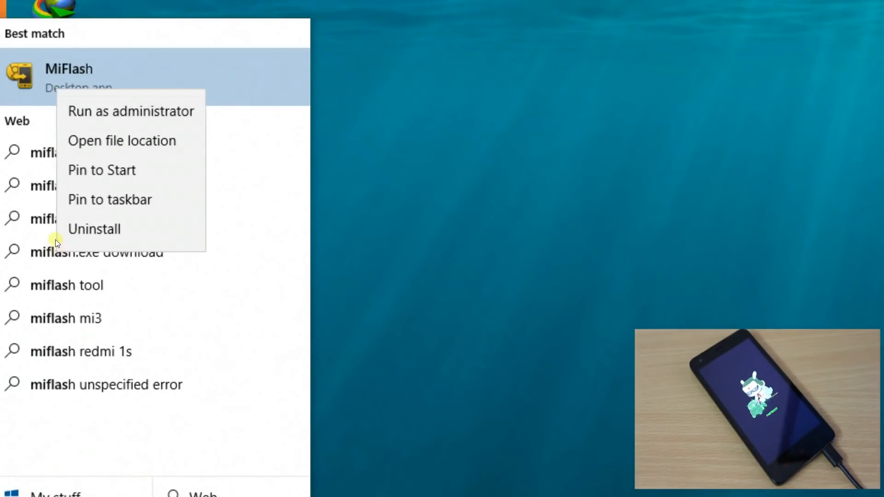
left_click(131, 110)
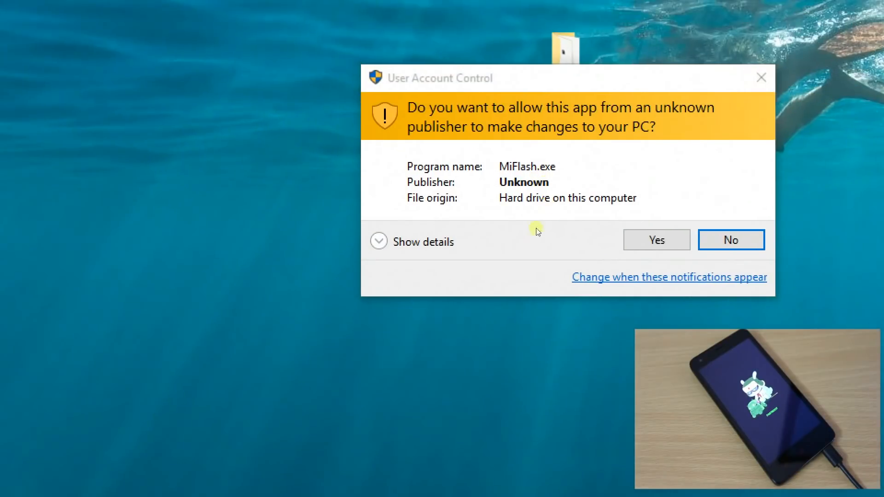
left_click(657, 240)
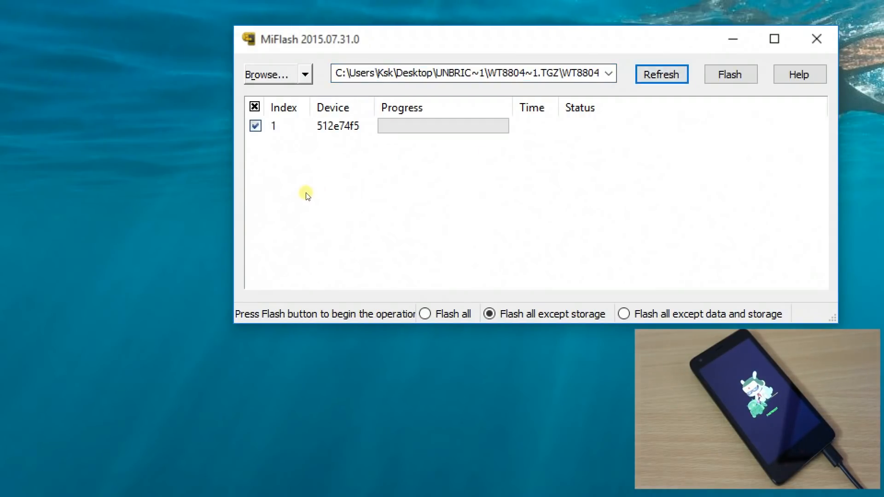
mouse_move(341, 194)
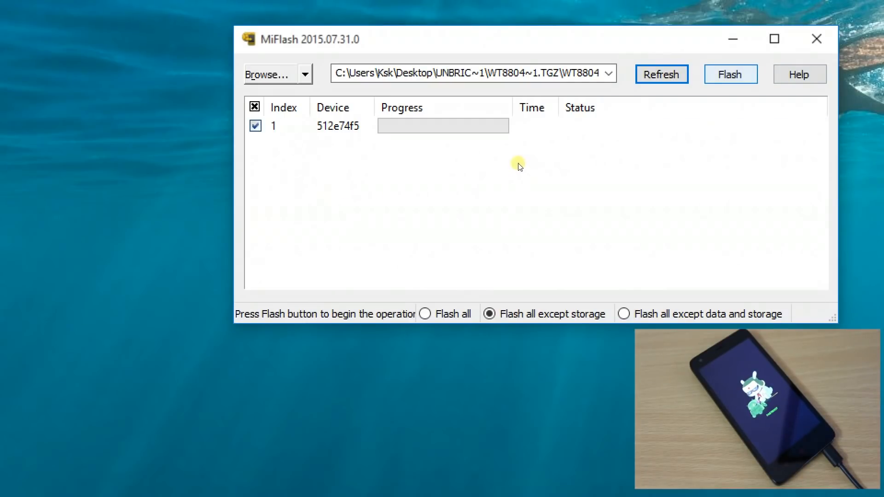
Step: Flash the loaded stock ROM to the detected phone with 'Flash all except storage'
left_click(731, 74)
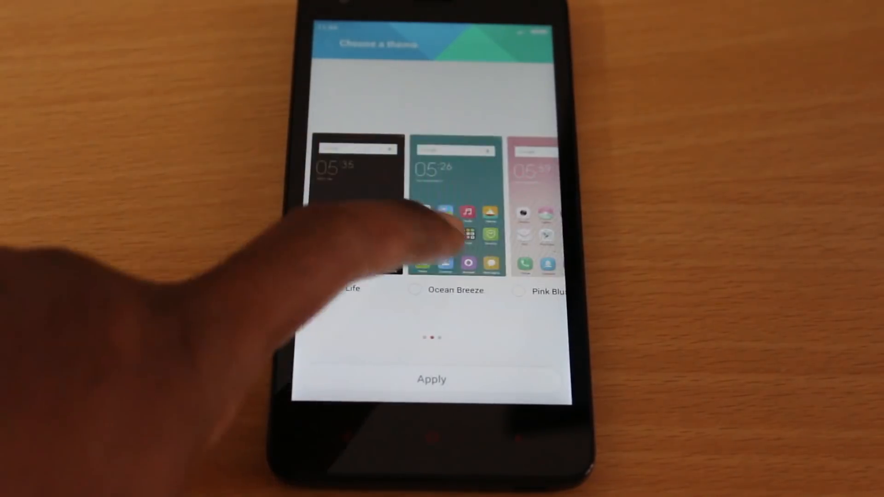
Step: Apply the chosen theme to reach the 'You're ready to rock!' screen
left_click(431, 379)
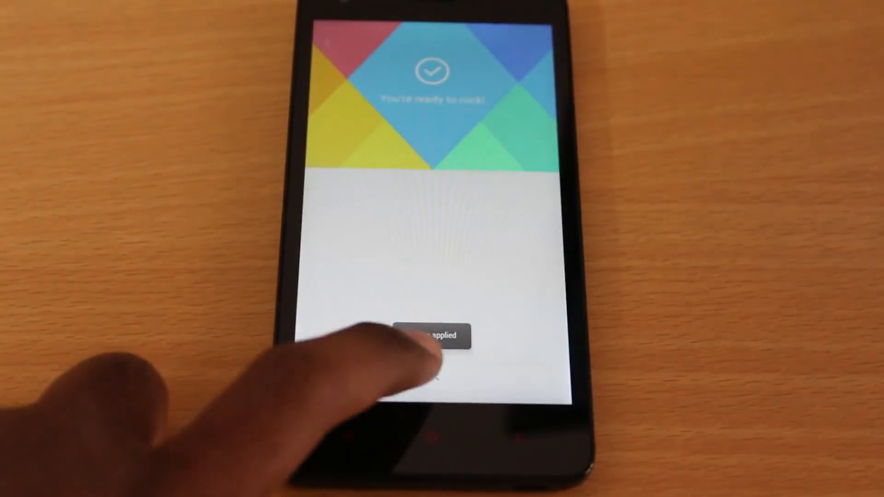